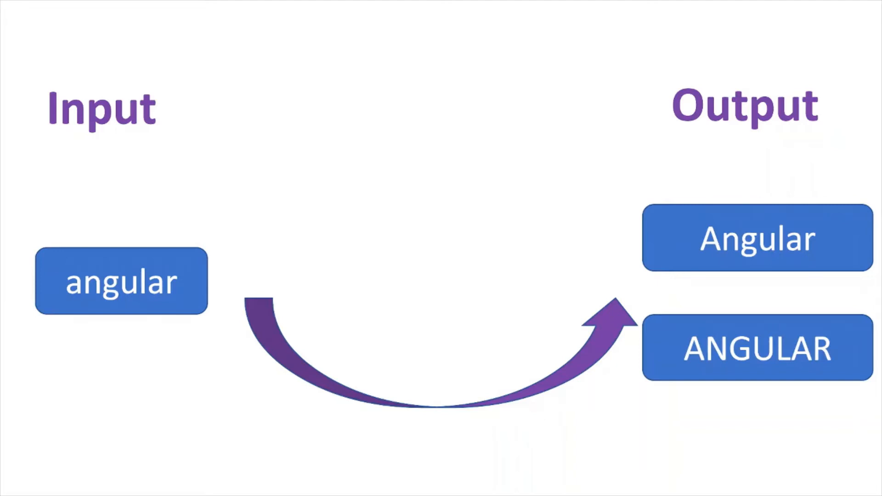
mouse_move(117, 281)
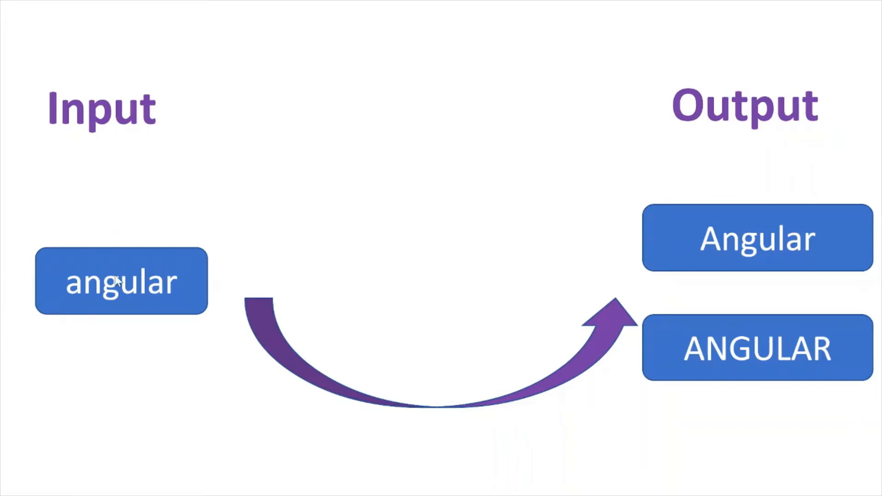
mouse_move(702, 318)
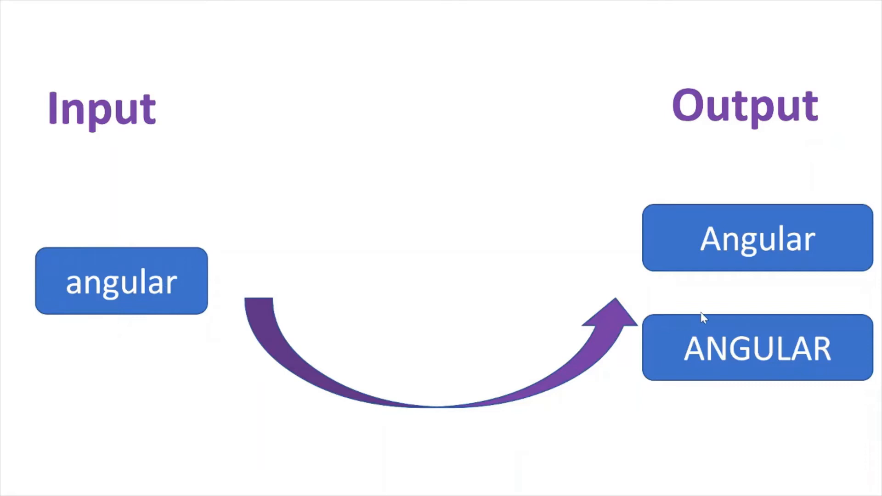
mouse_move(585, 320)
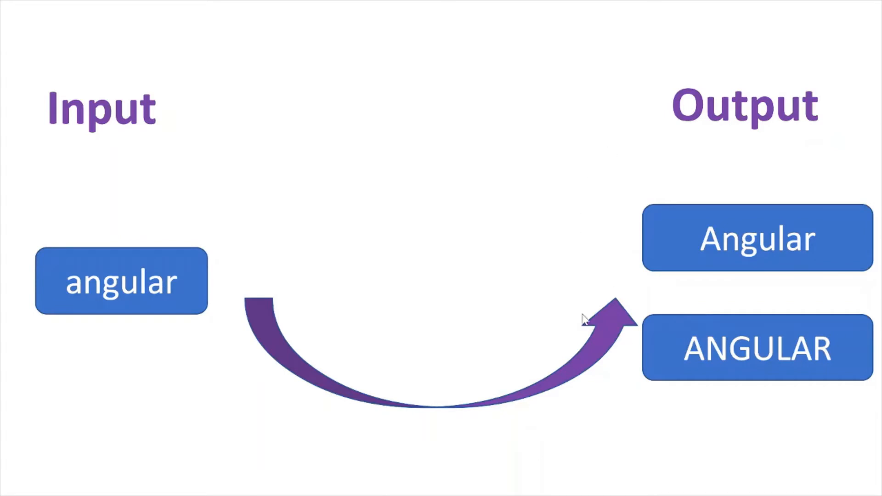
mouse_move(325, 111)
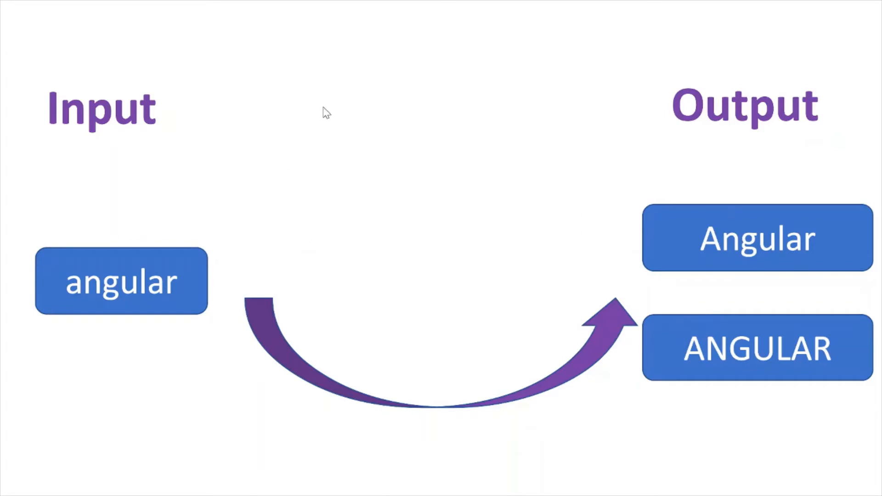
mouse_move(384, 268)
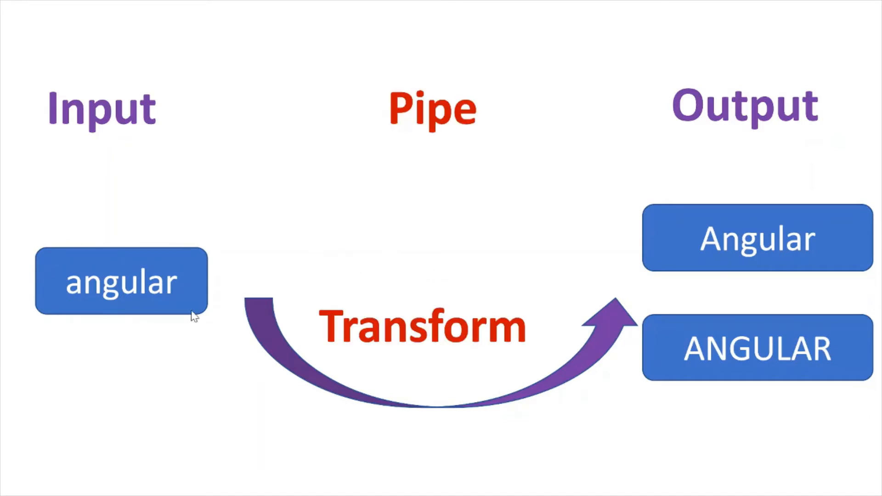
mouse_move(678, 264)
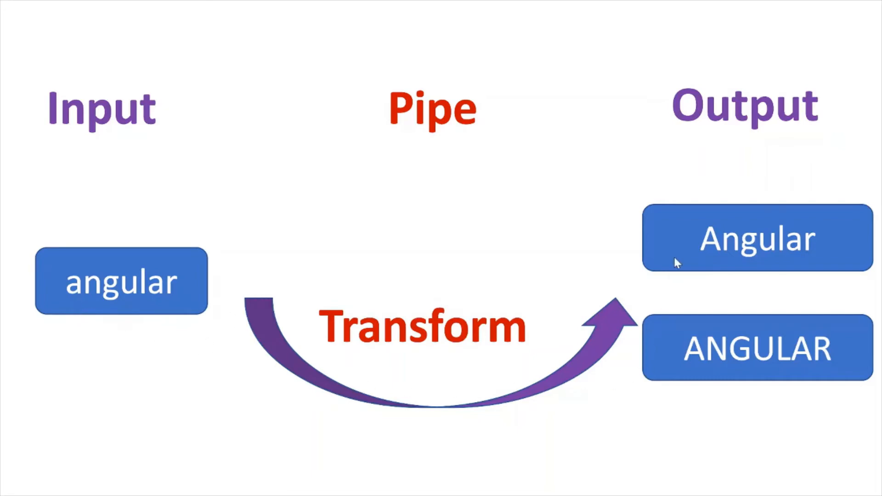
mouse_move(669, 268)
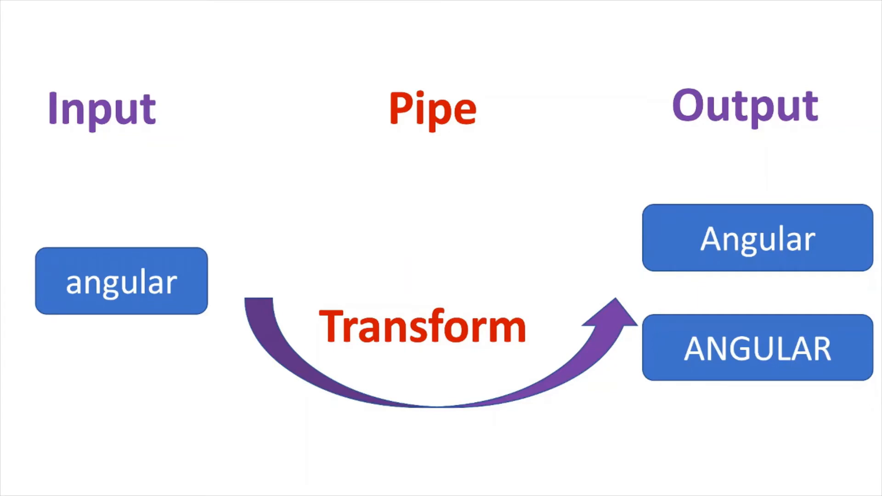
mouse_move(208, 362)
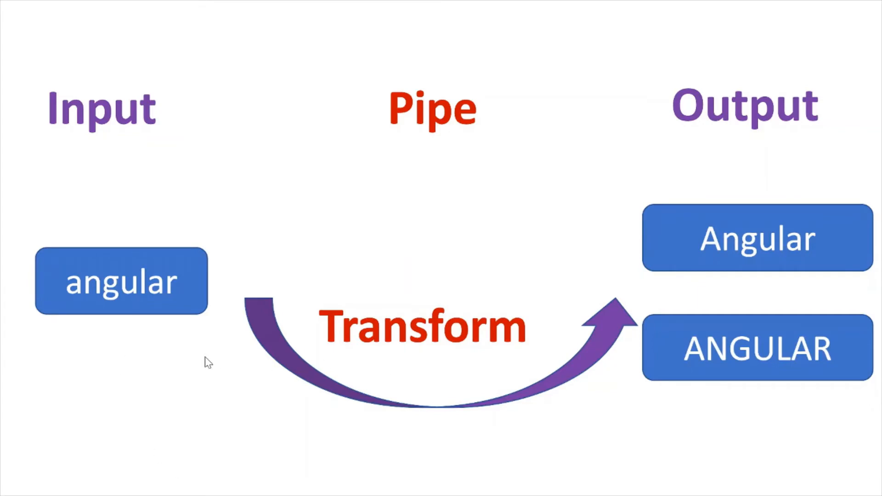
mouse_move(462, 321)
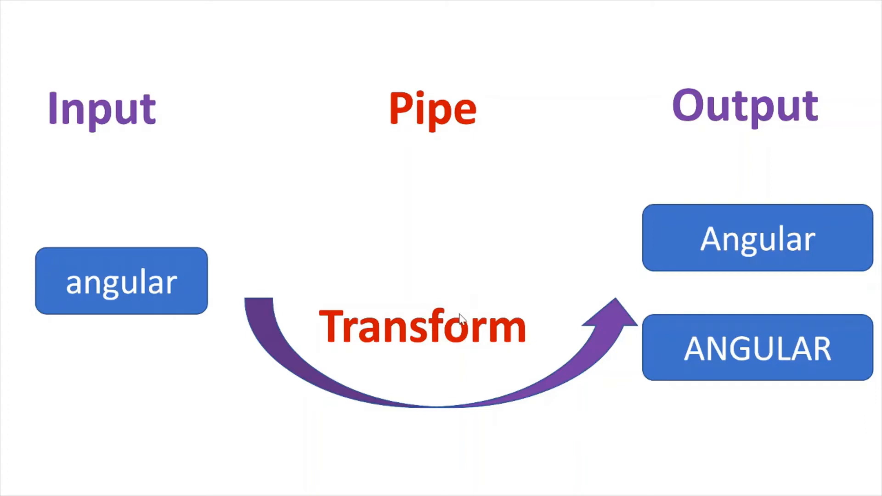
mouse_move(556, 322)
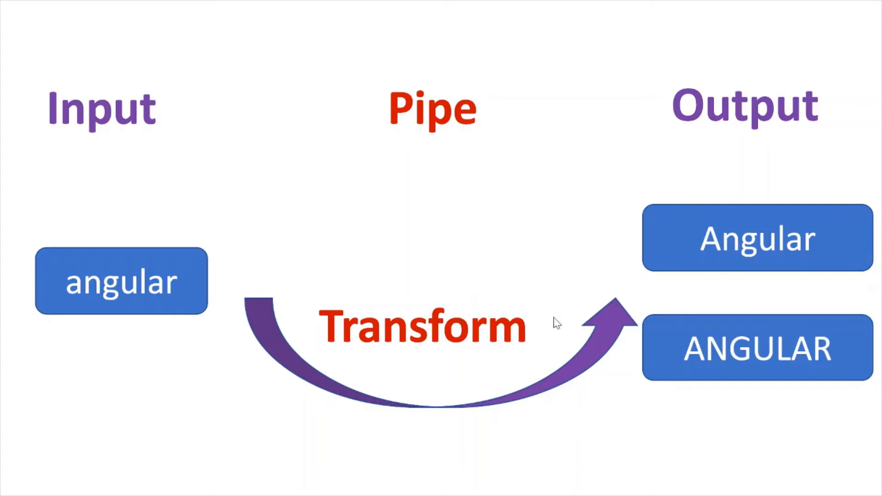
mouse_move(728, 328)
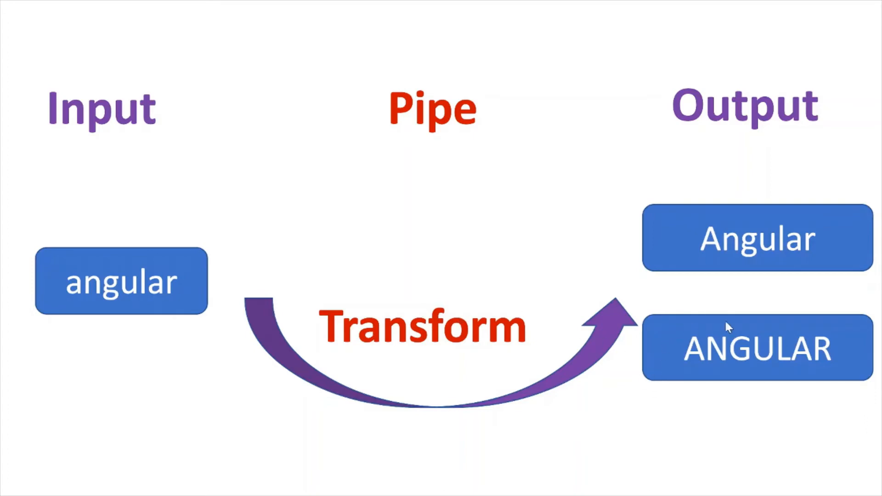
mouse_move(811, 309)
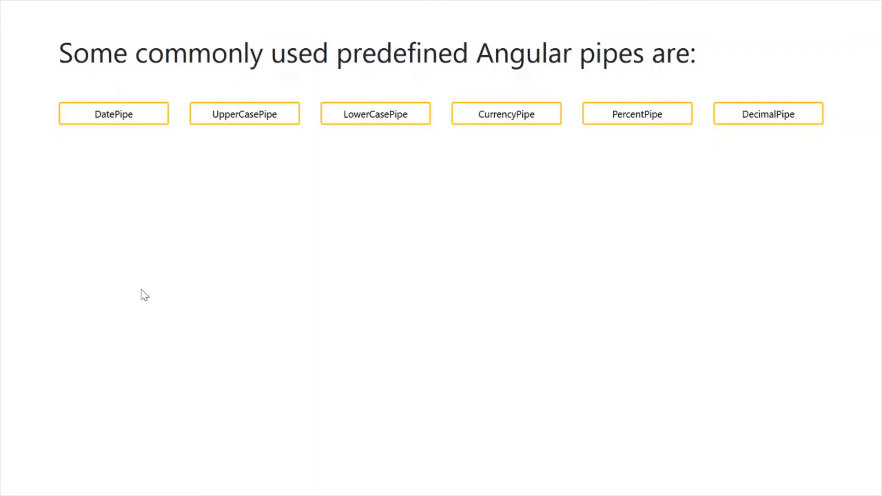
mouse_move(349, 221)
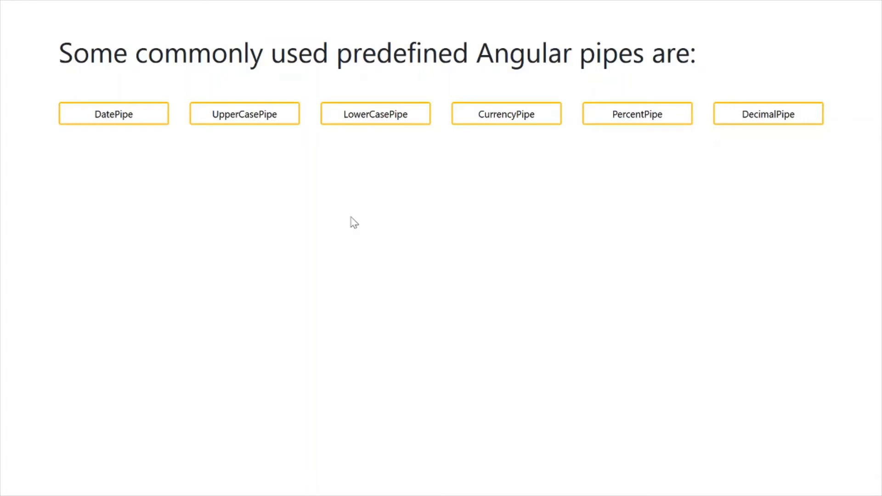
Browse the pipe demo buttons and land on the DatePipe table with an empty date field.
left_click(244, 114)
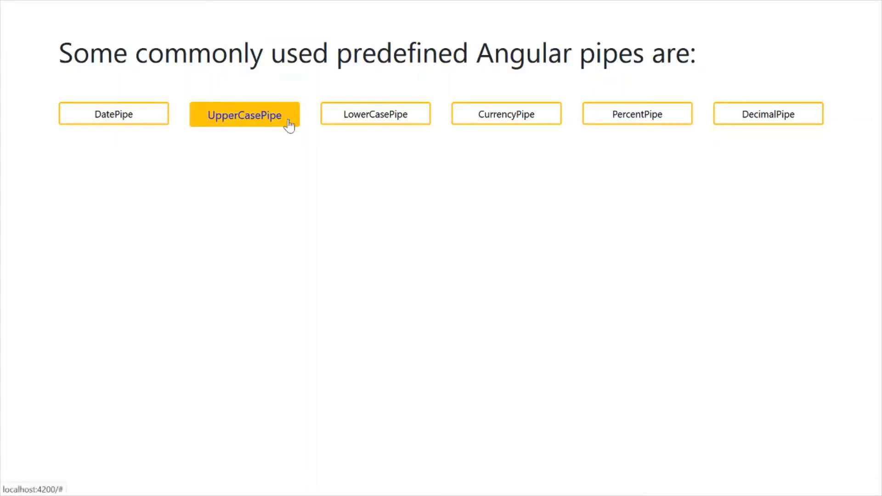
left_click(506, 114)
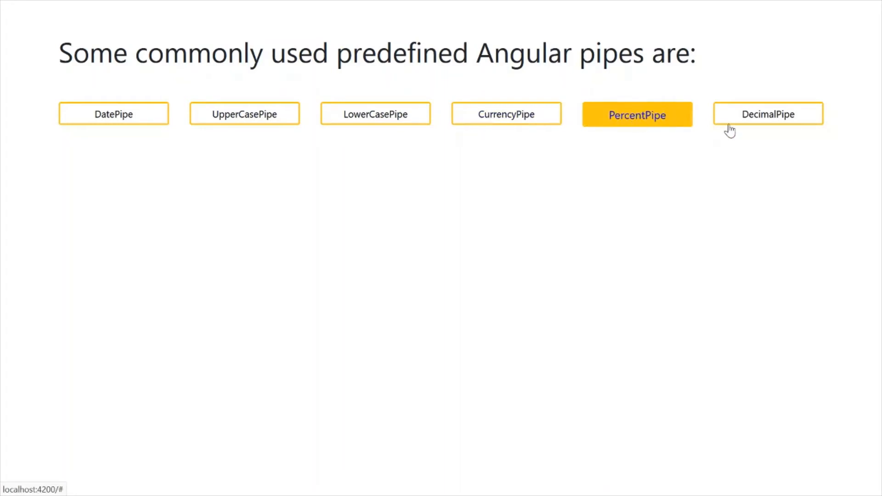
left_click(767, 114)
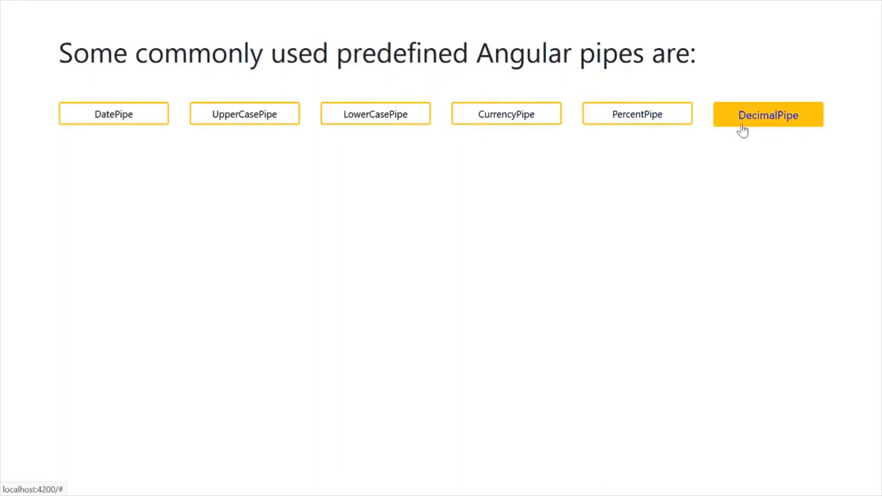
left_click(113, 114)
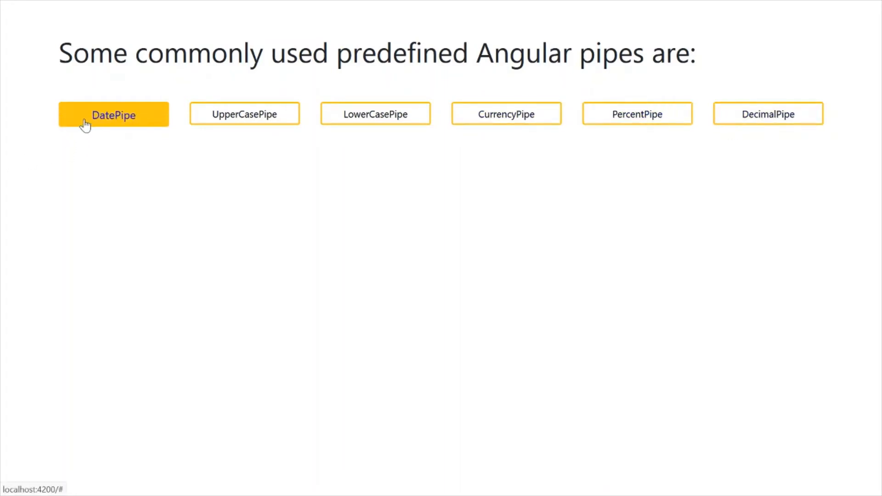
mouse_move(129, 116)
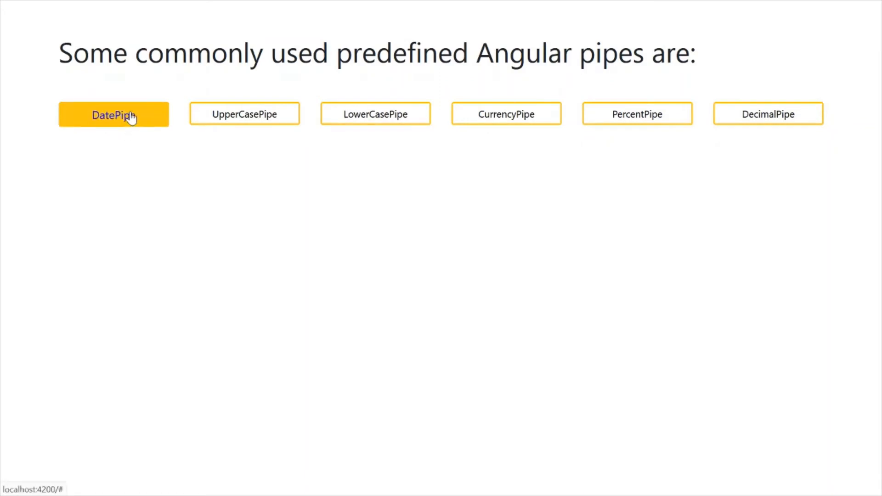
left_click(114, 114)
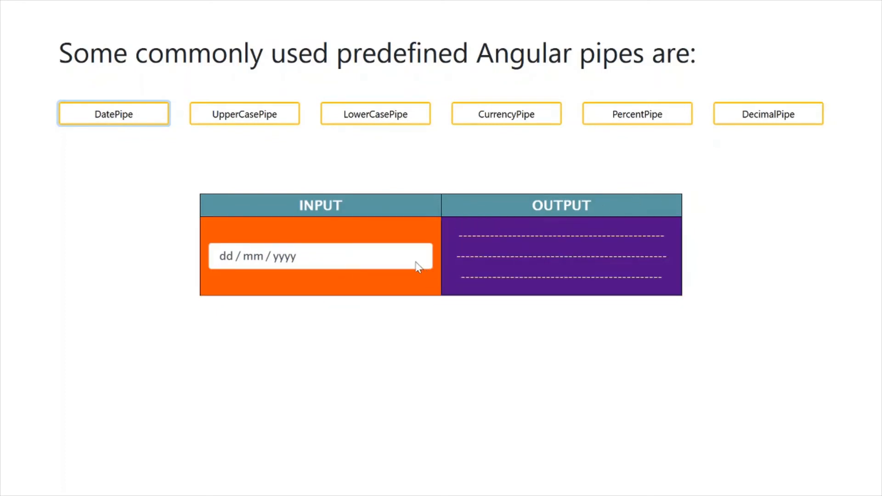
Pick 13/01/2022 from the calendar so it renders in four formats including Thursday, January 13, 2022.
left_click(320, 256)
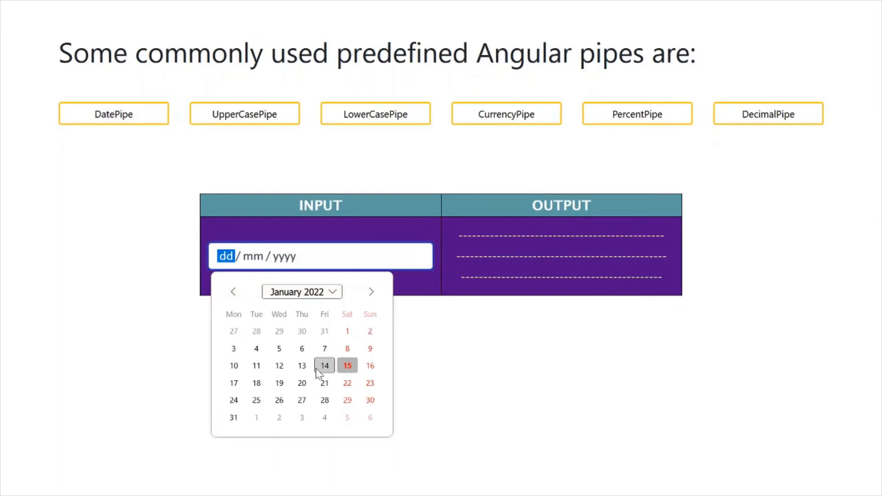
left_click(301, 365)
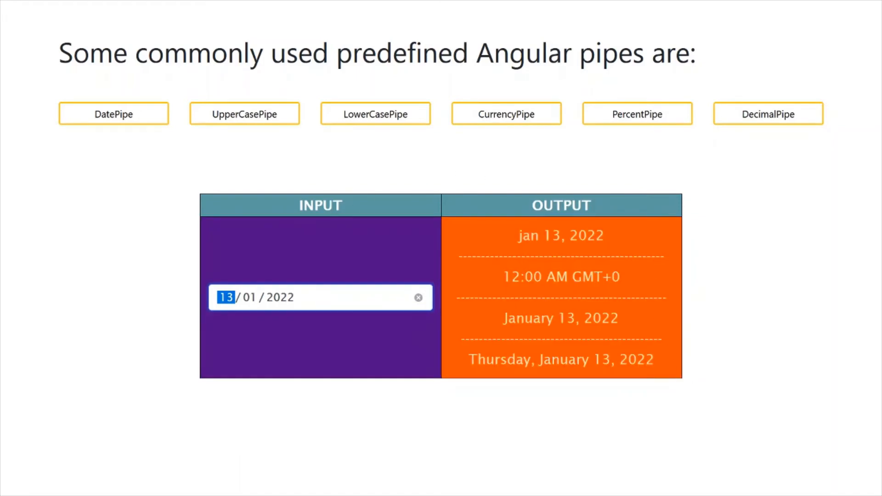
mouse_move(667, 331)
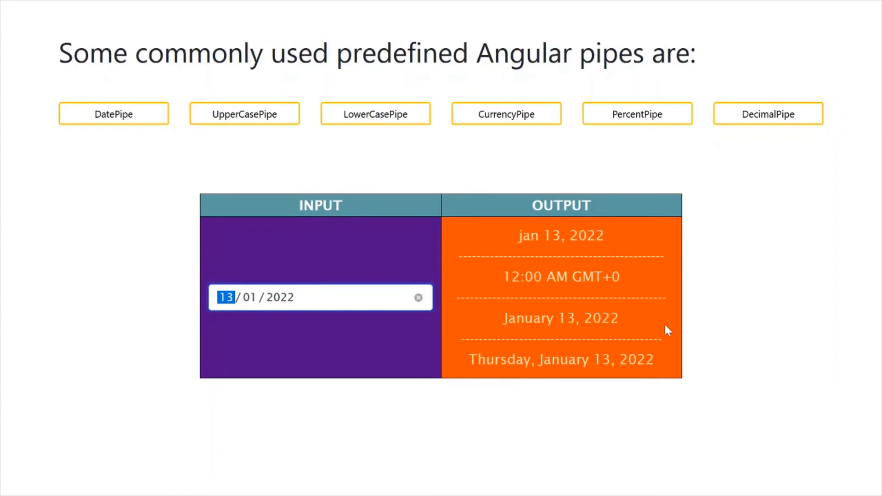
mouse_move(667, 369)
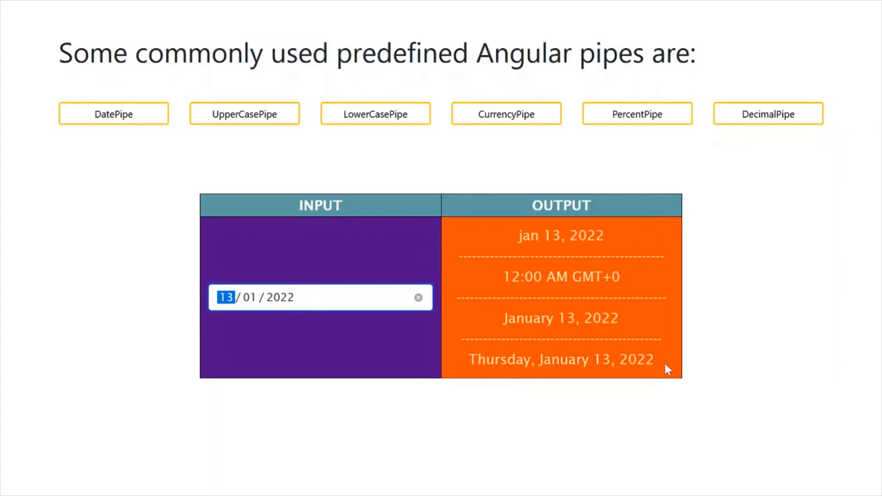
In the UpperCasePipe demo, enter 'angular' as input to produce ANGULAR.
left_click(244, 114)
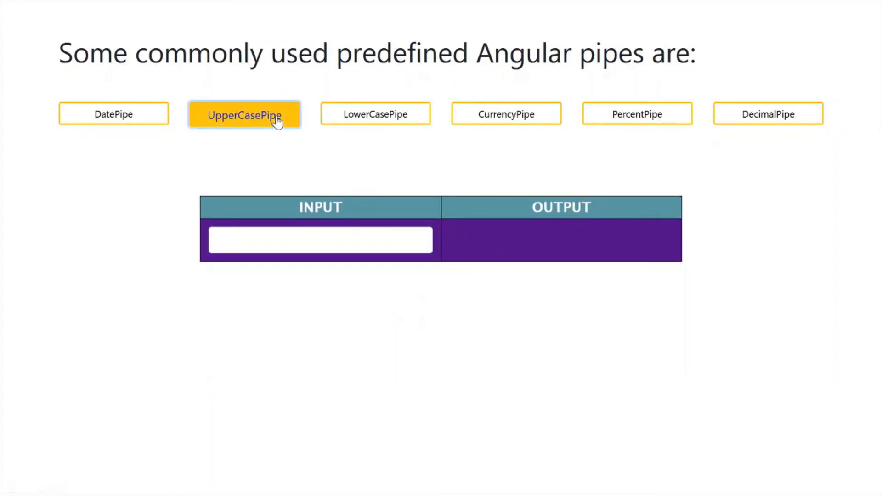
left_click(320, 238)
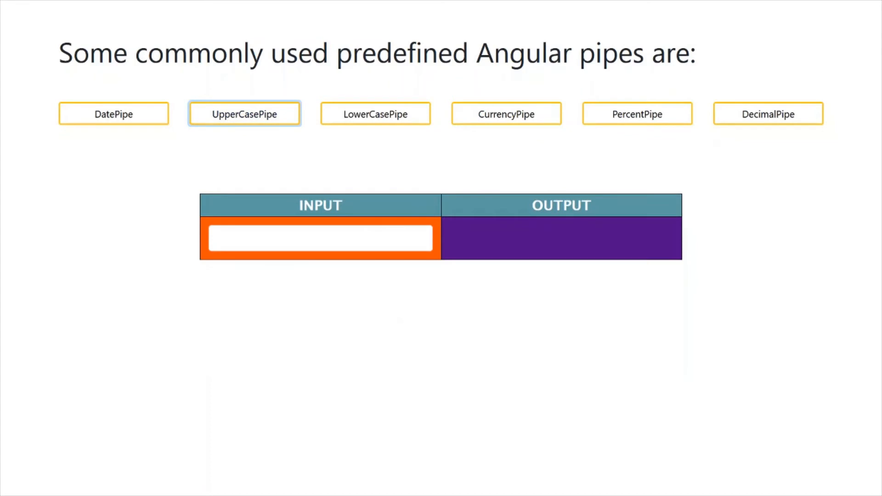
left_click(320, 237)
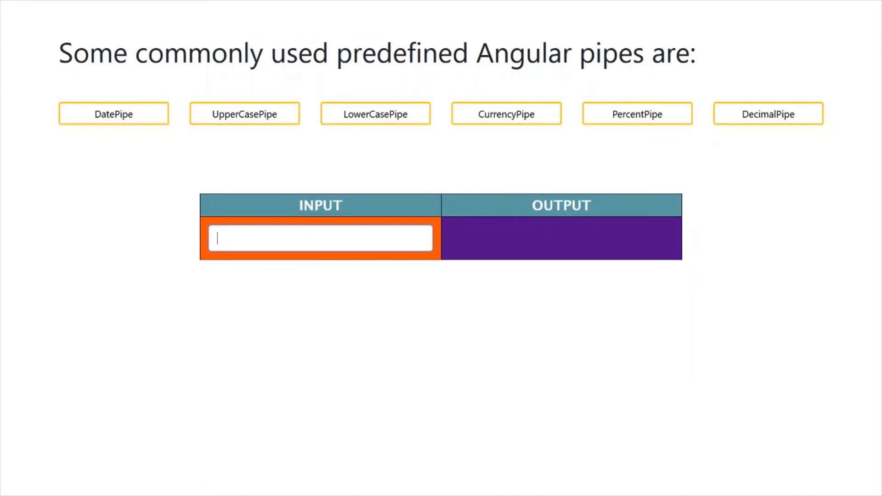
type("angu")
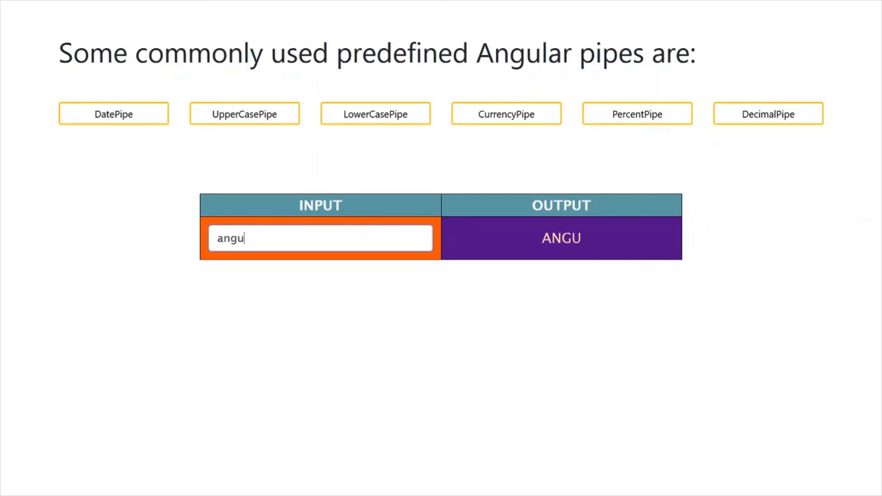
type("la")
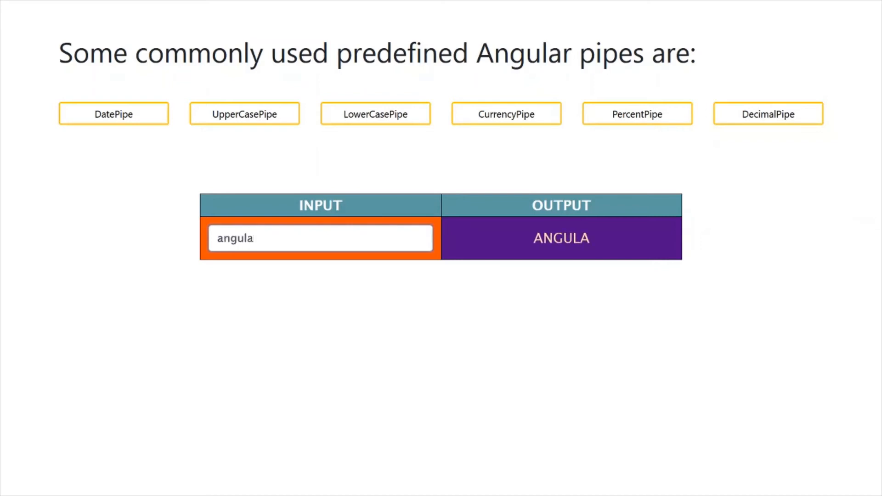
type("r")
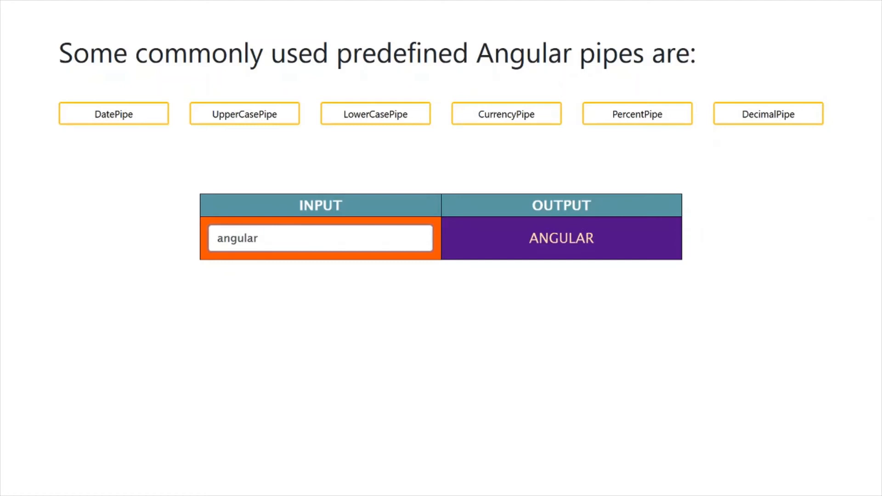
left_click(245, 114)
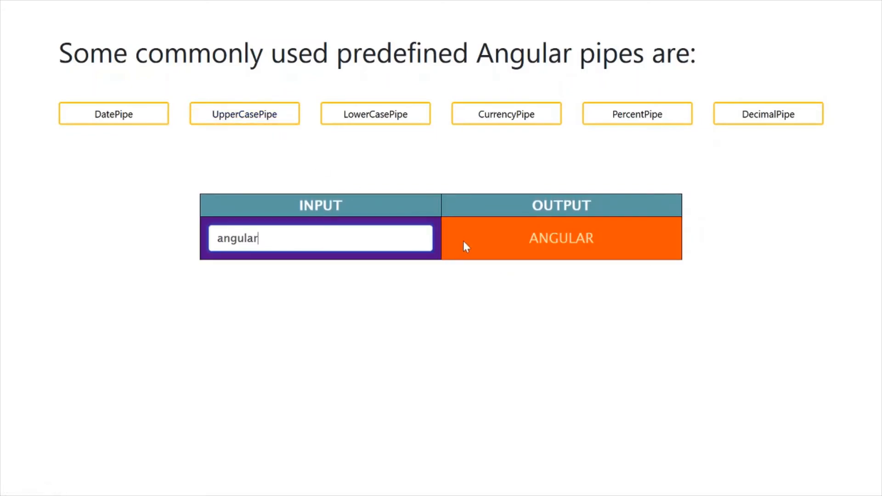
mouse_move(516, 253)
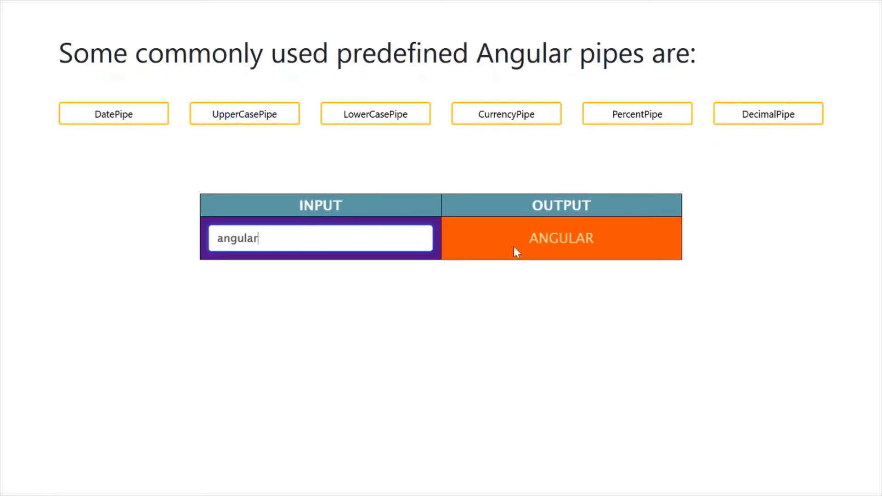
mouse_move(628, 260)
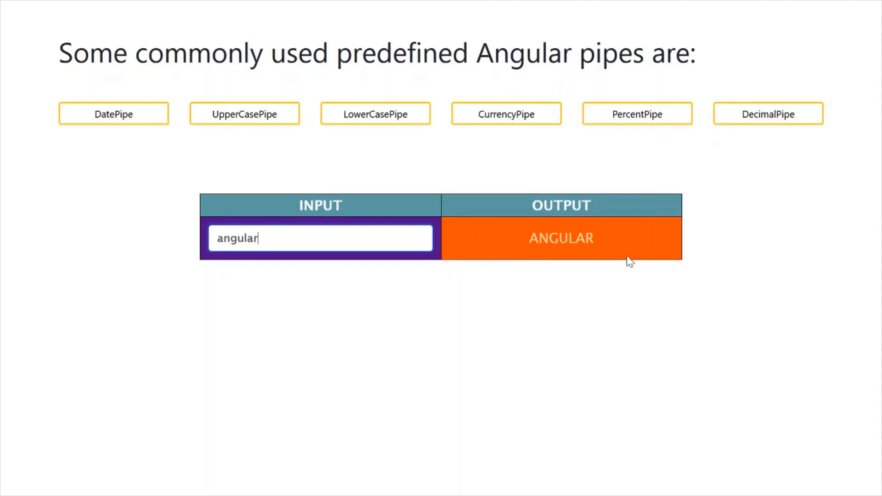
In the LowerCasePipe demo, enter 'ABGTuteh' as input to produce abgtuteh.
left_click(375, 114)
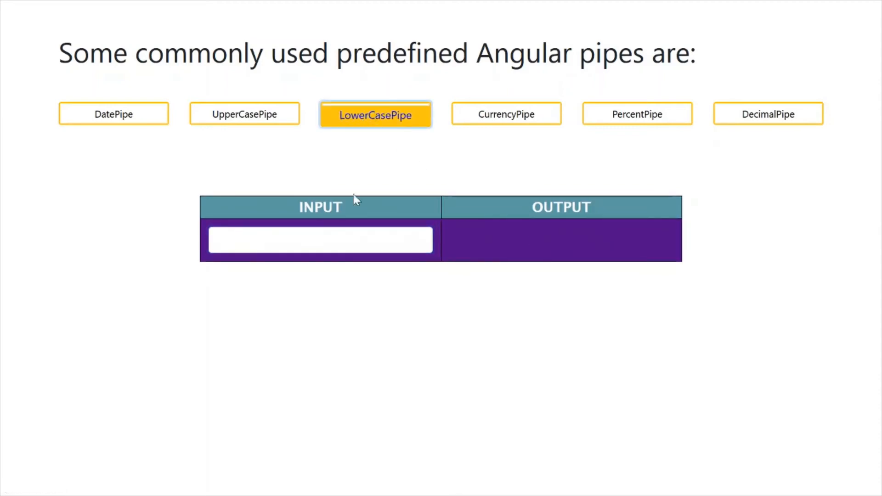
left_click(320, 239)
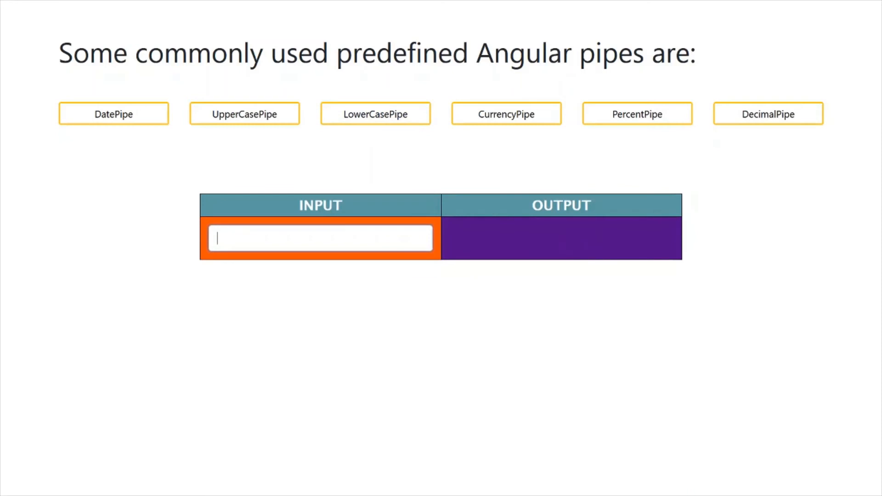
type("ABGT")
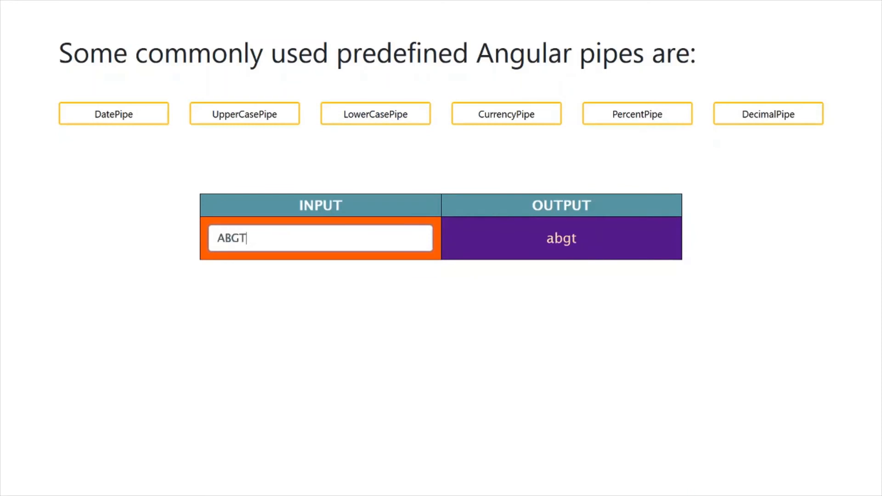
type("ut")
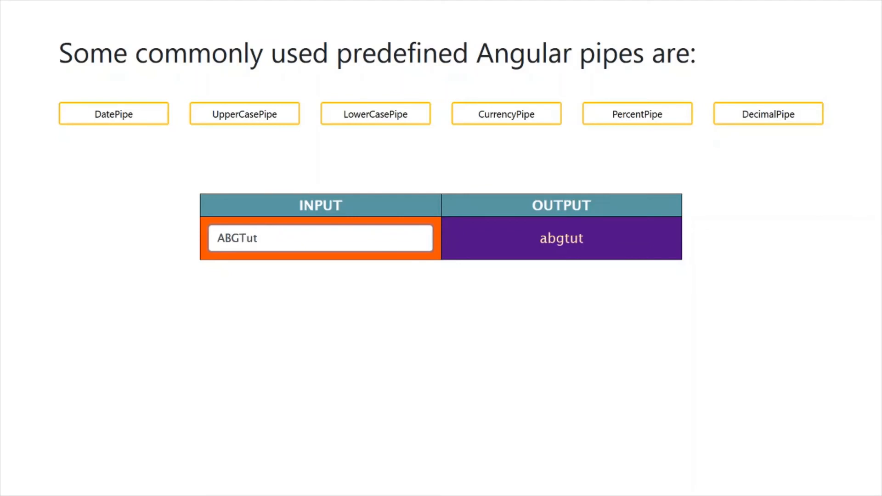
type("eh")
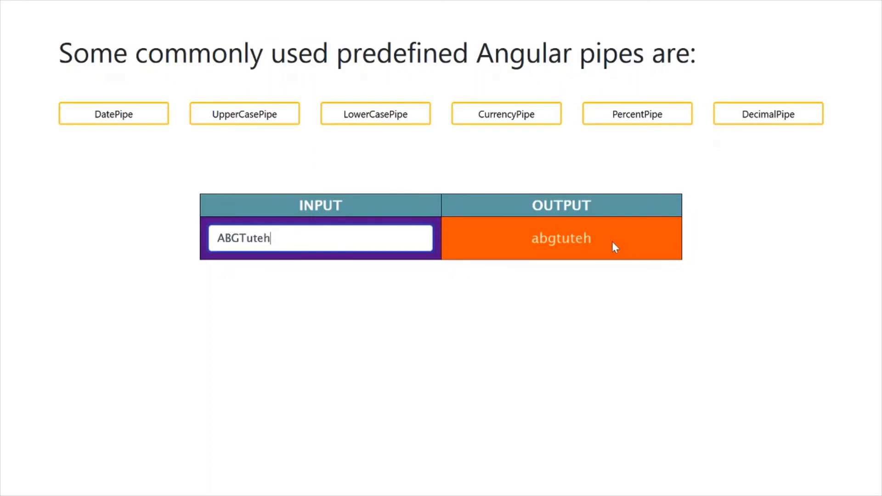
left_click(505, 114)
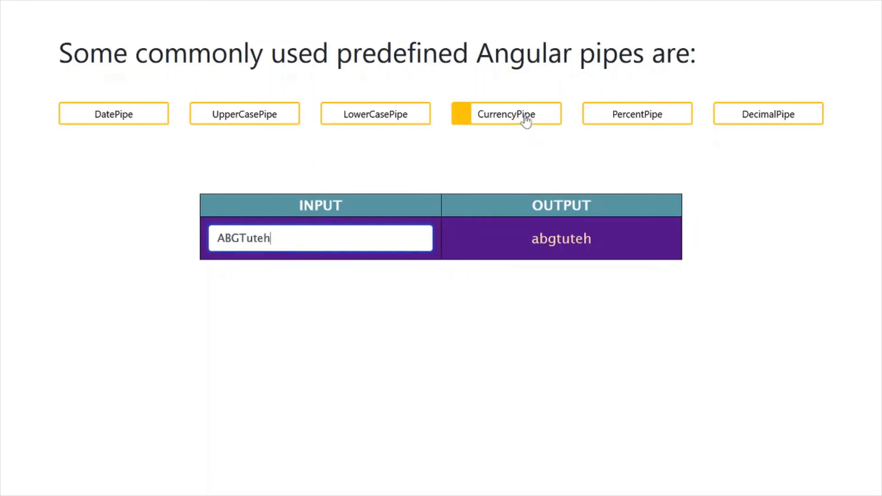
Feed 56 to the currency pipe, then 78 to the percent pipe yielding 7,800%.
left_click(505, 114)
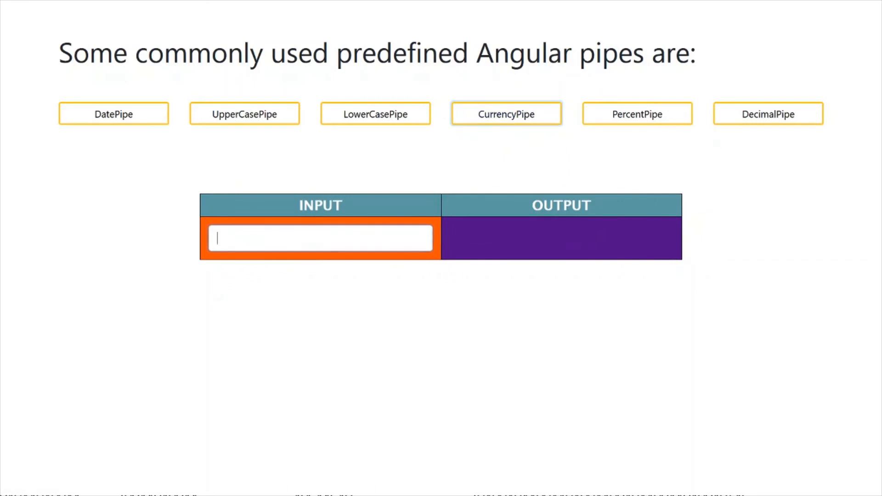
type("56")
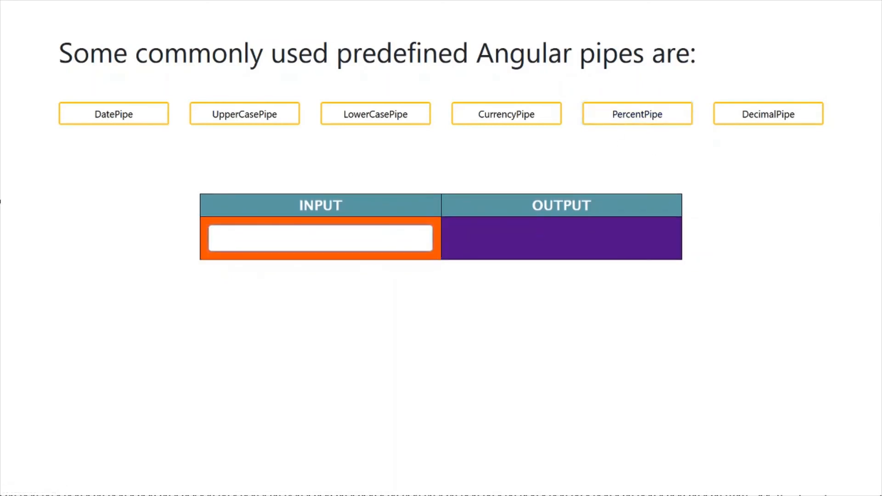
type("78")
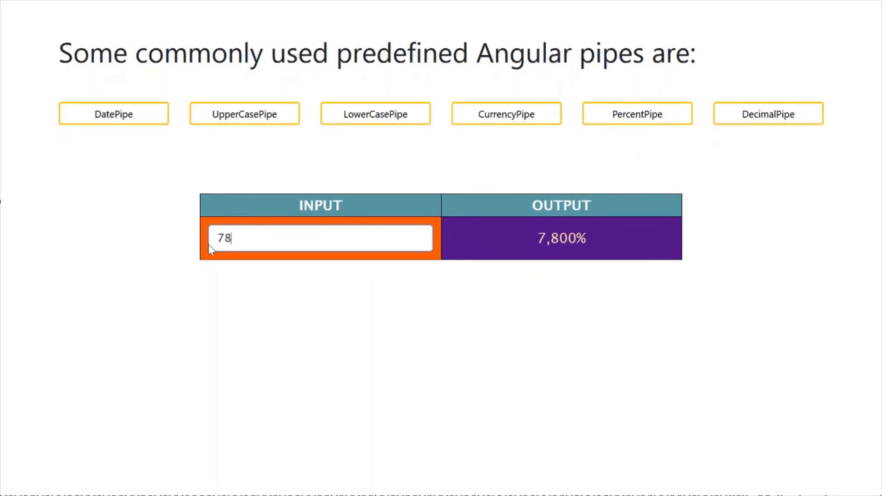
mouse_move(623, 244)
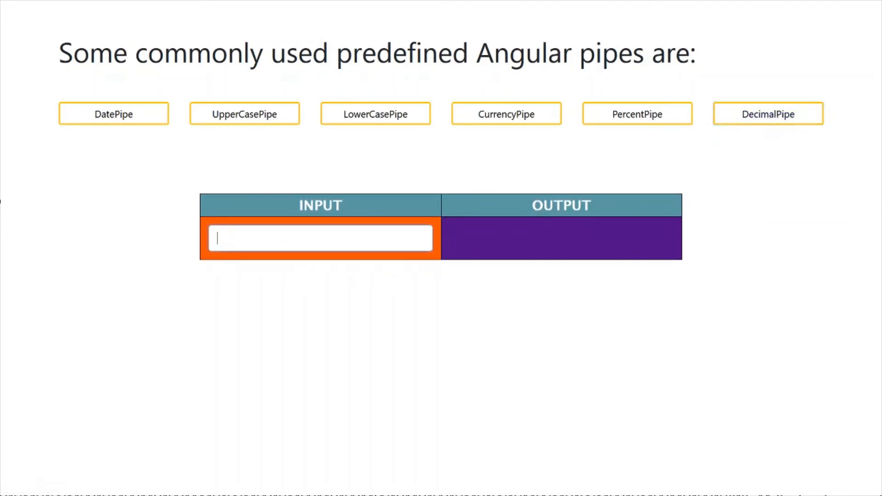
Enter 67 in the DecimalPipe demo to get 67.0 as output.
type("67")
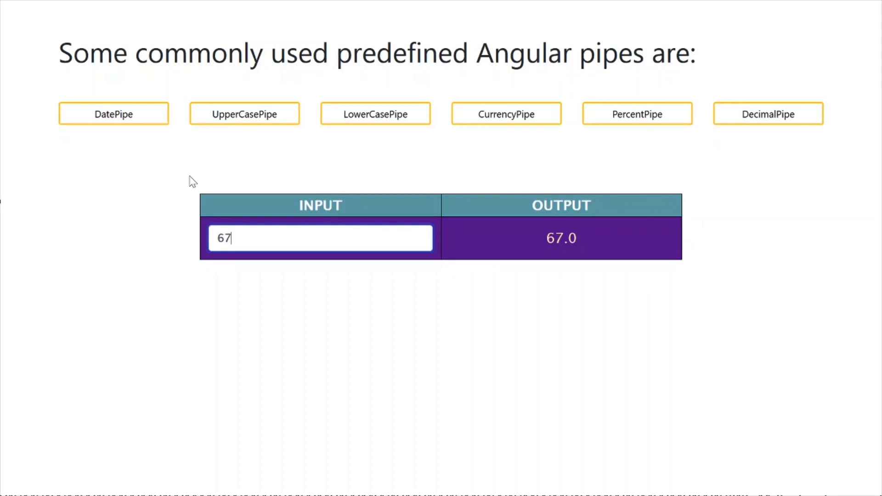
mouse_move(176, 181)
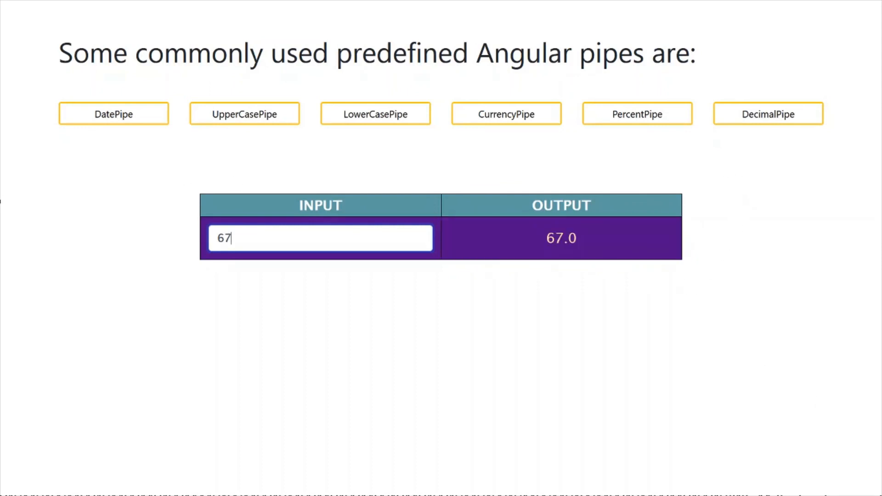
mouse_move(314, 198)
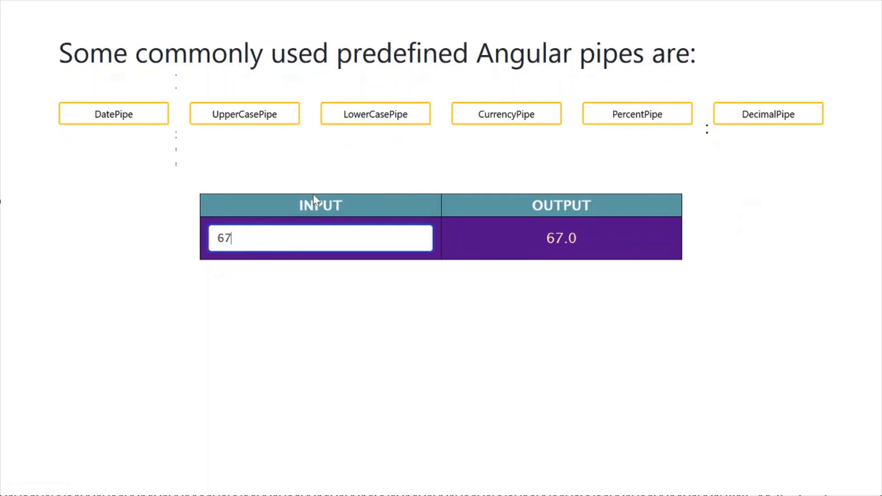
mouse_move(288, 201)
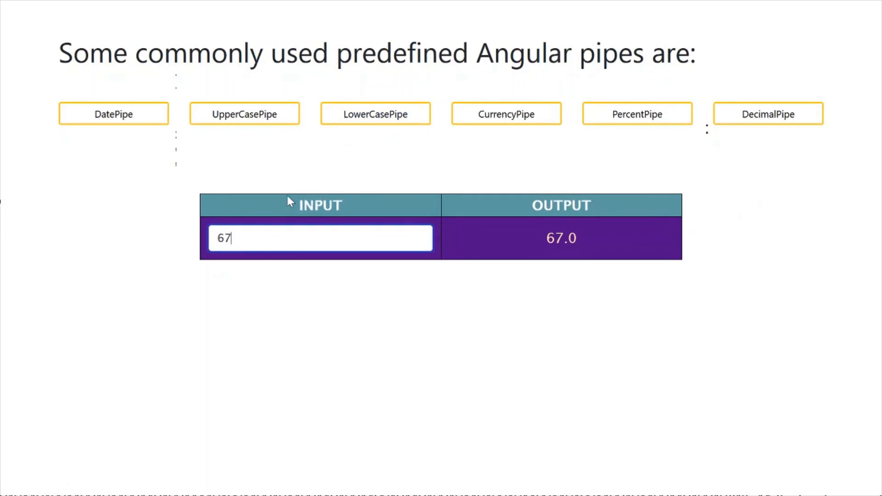